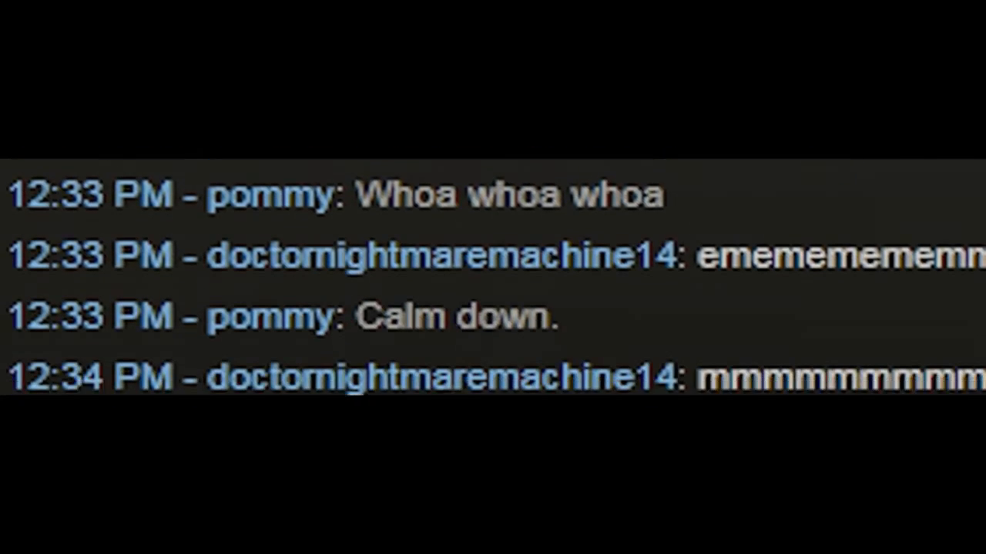
scroll("down", 3)
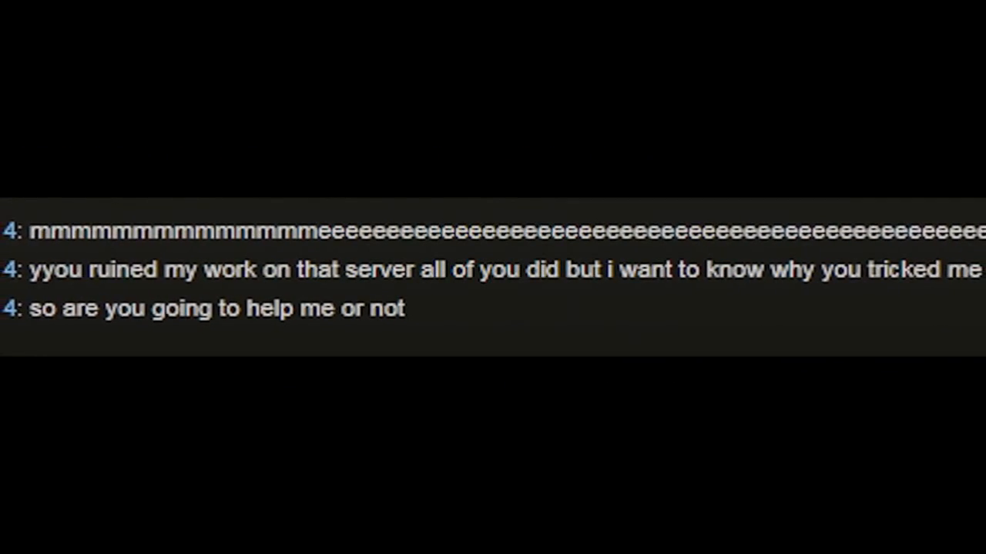